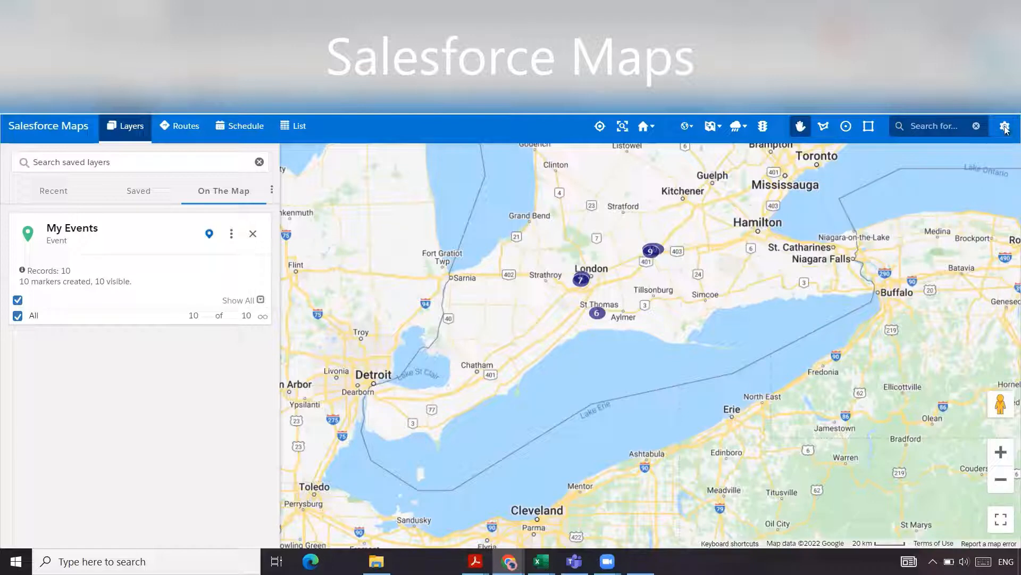
Step: Open the Salesforce Maps settings via the gear icon to reach Routes & Schedule
click(1005, 126)
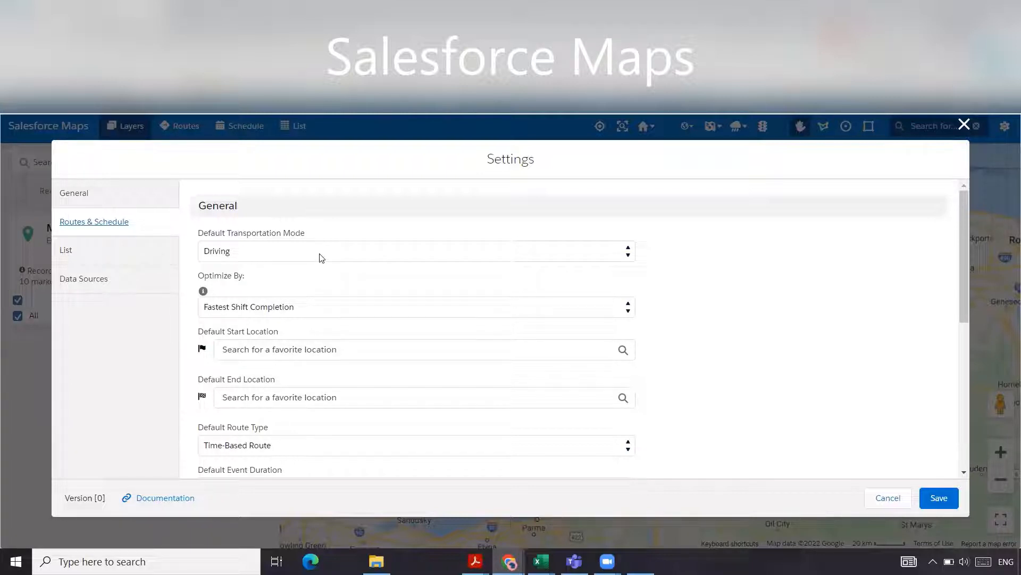
click(414, 251)
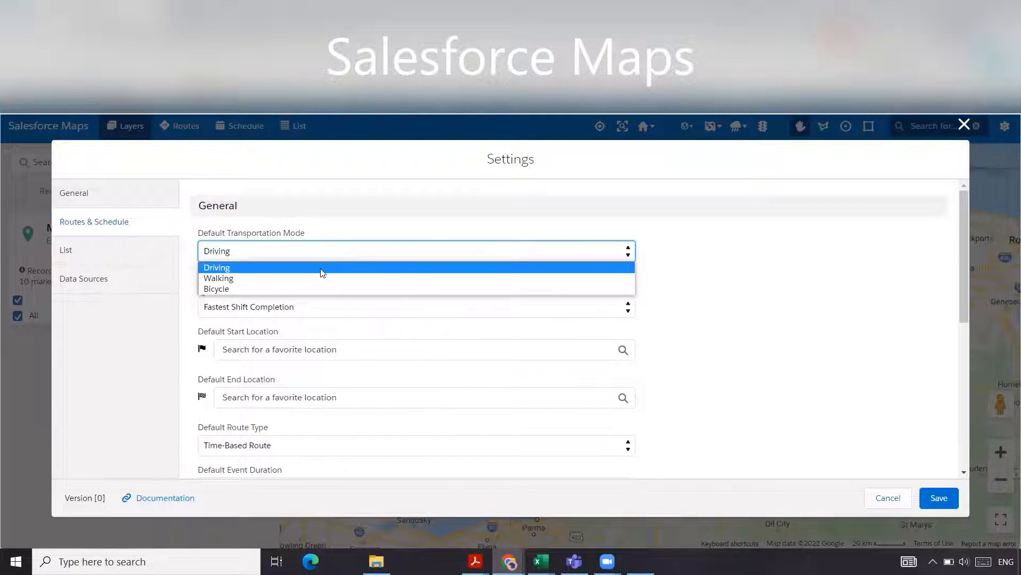
click(217, 267)
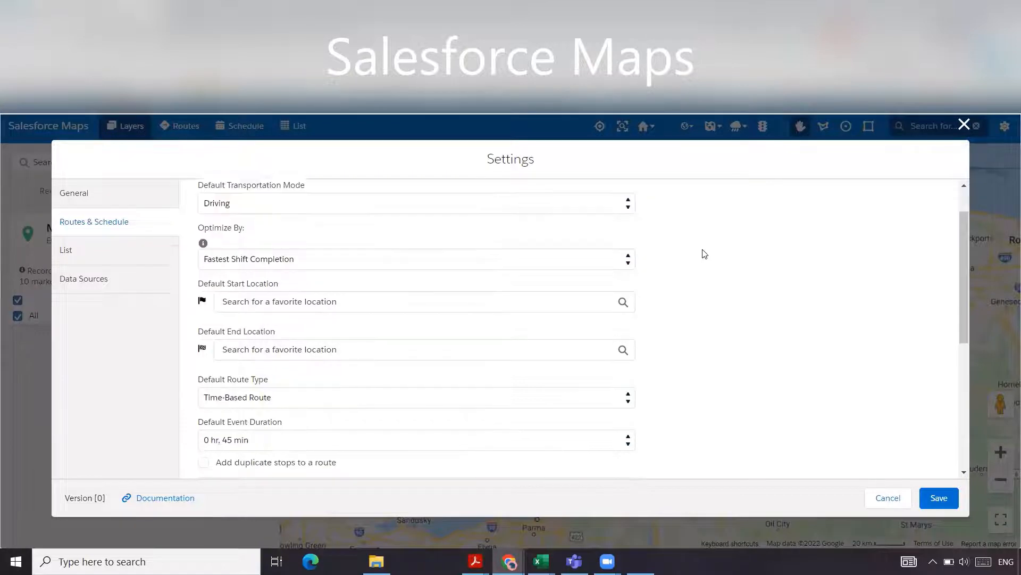
scroll(down, 3)
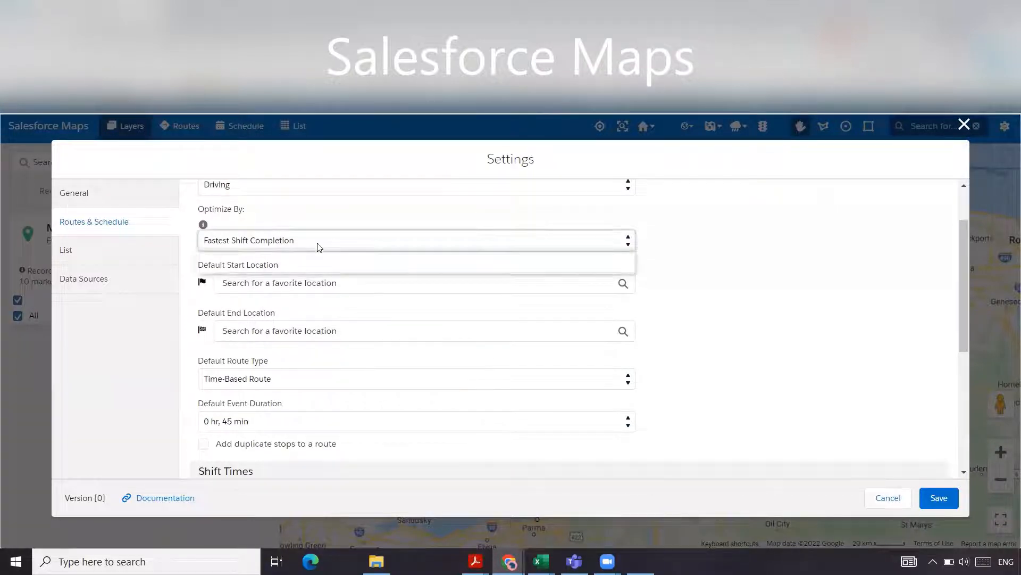
click(414, 240)
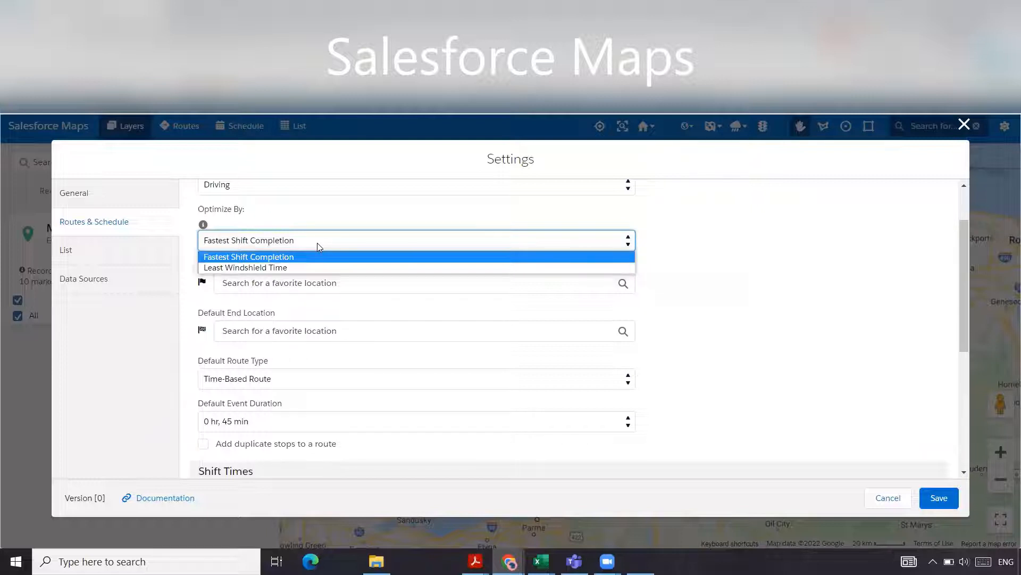
mouse_move(969, 153)
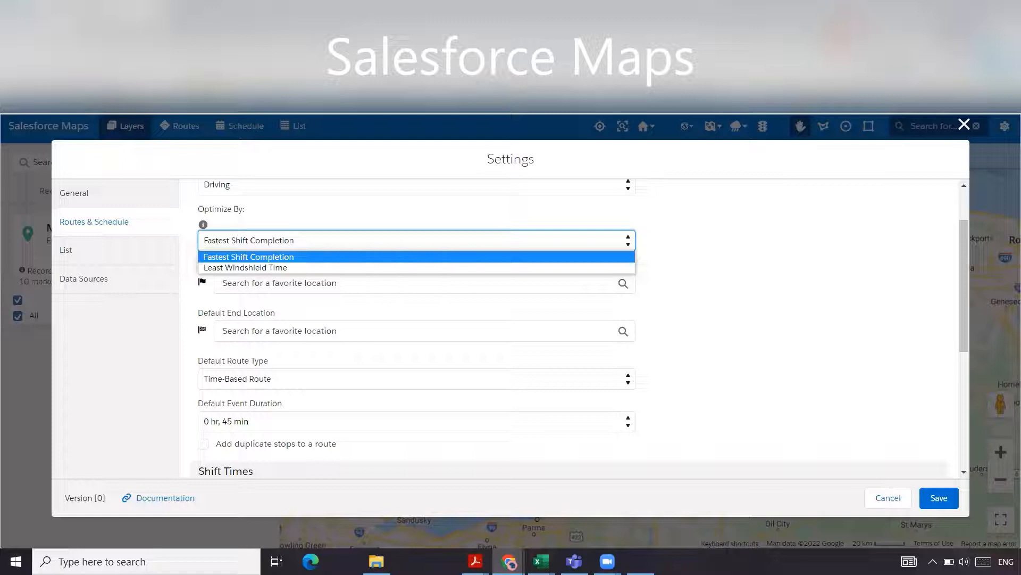
mouse_move(368, 271)
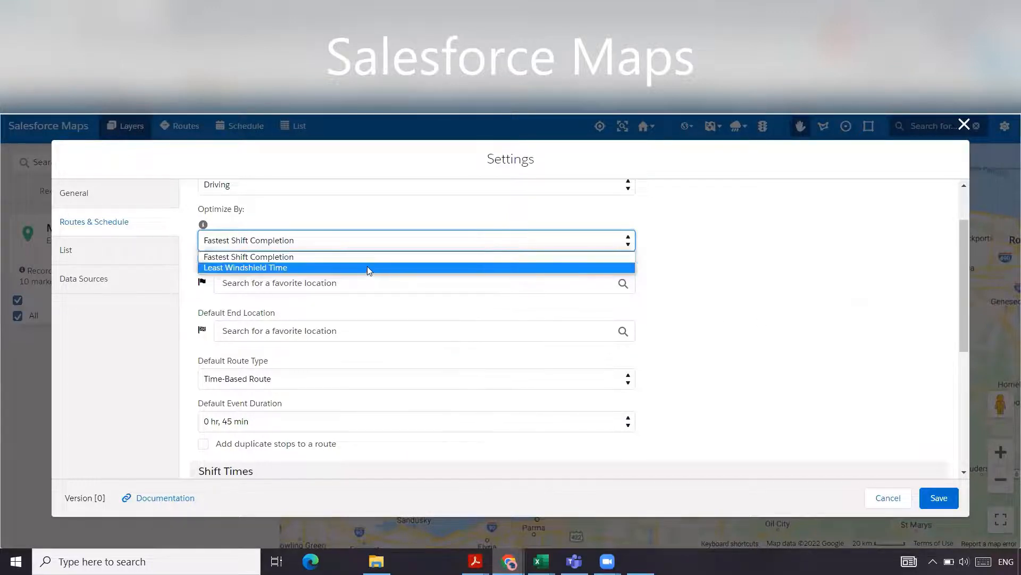
mouse_move(372, 256)
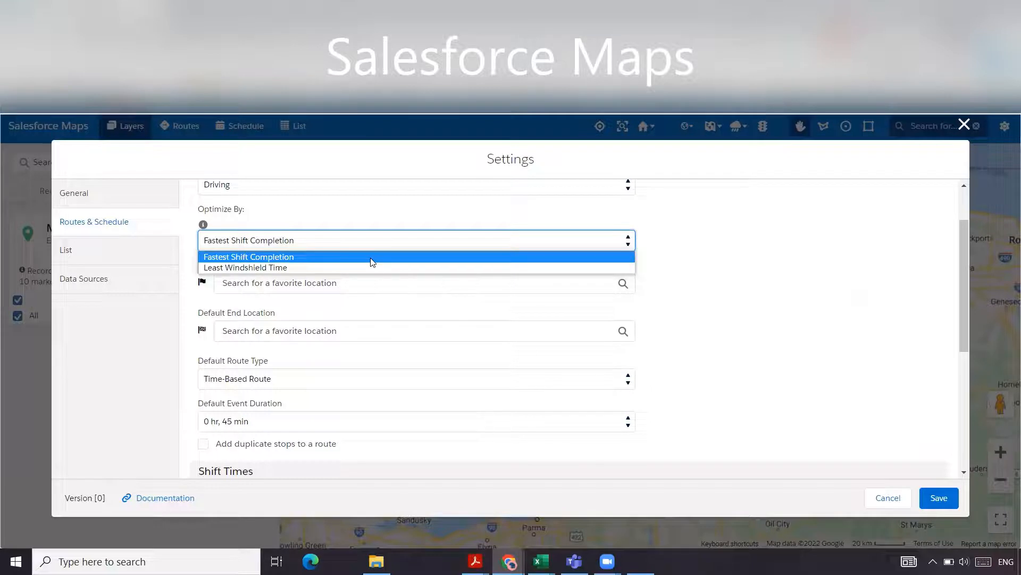
mouse_move(357, 267)
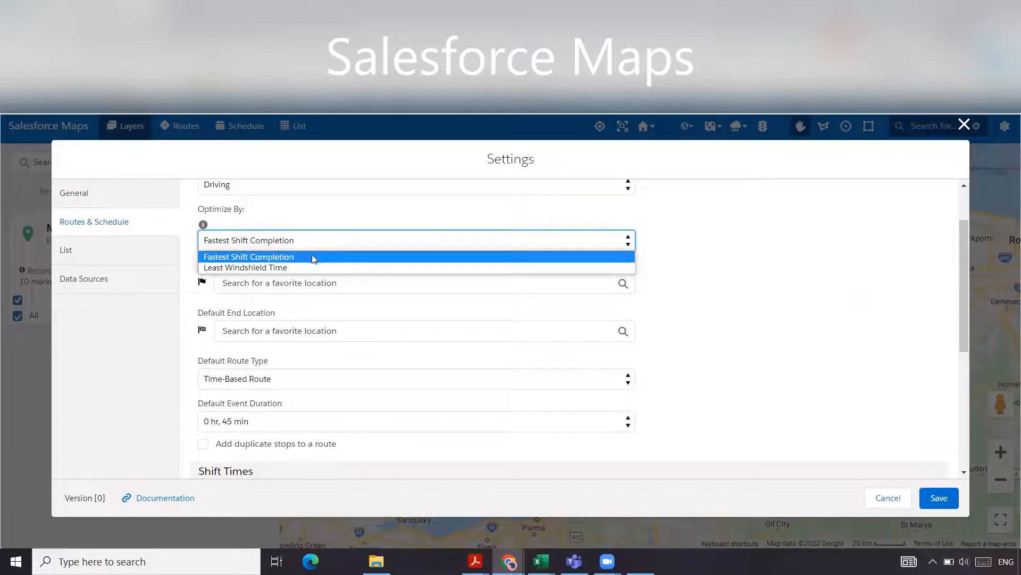
click(248, 256)
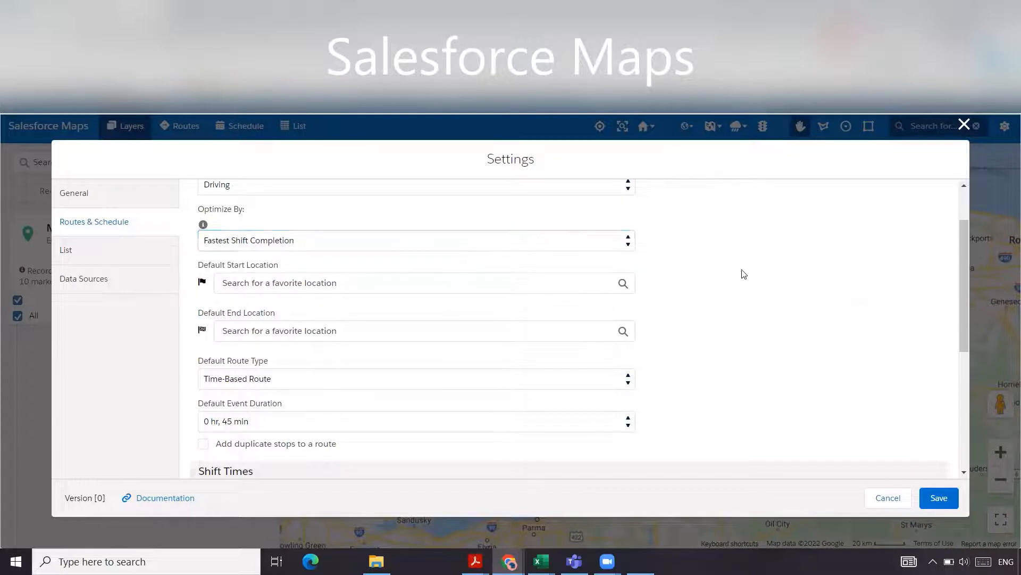
Step: Search 'hom' and pick the Home - Ontario favorite as the default start location
scroll(down, 3)
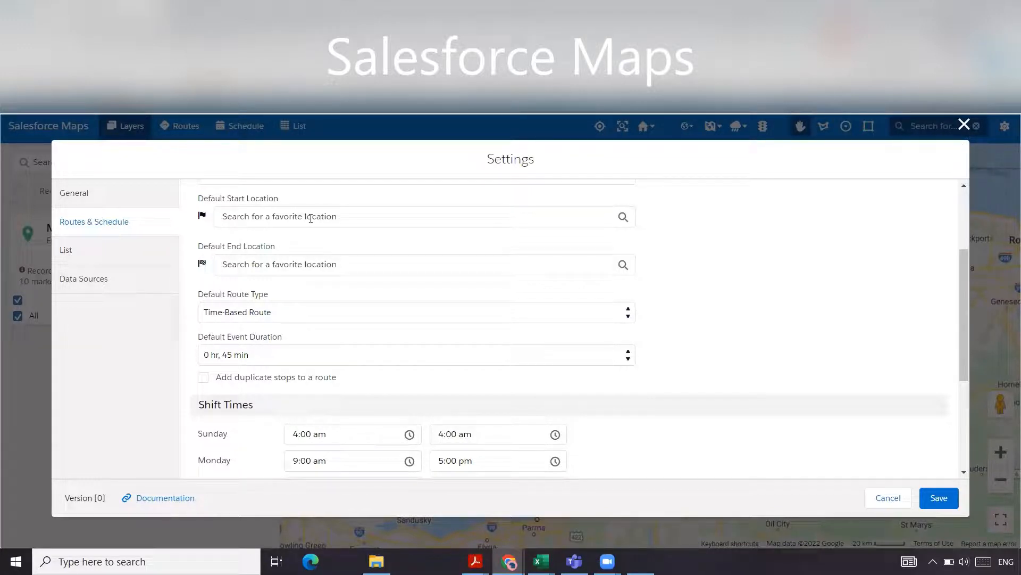
click(417, 216)
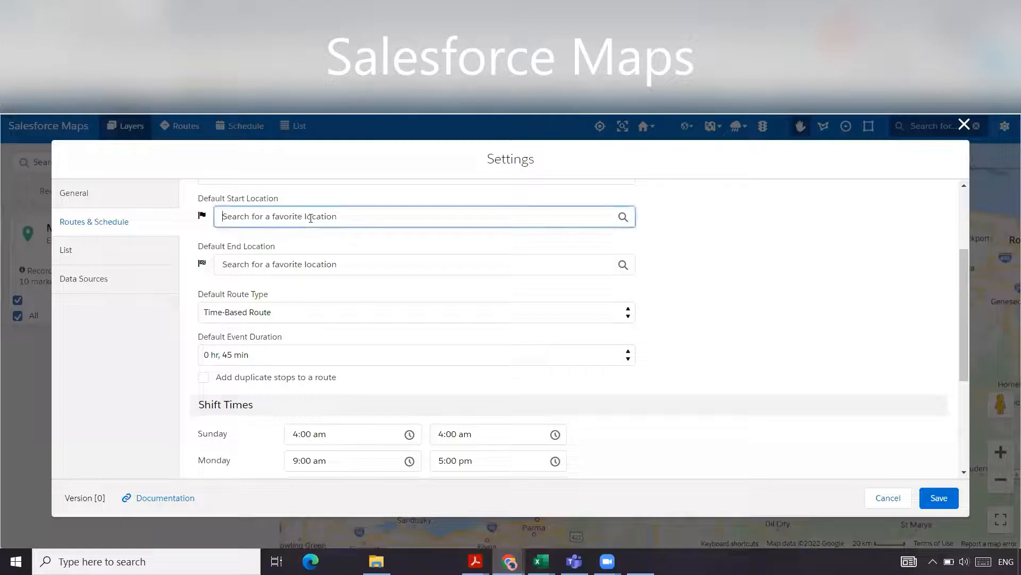
click(423, 216)
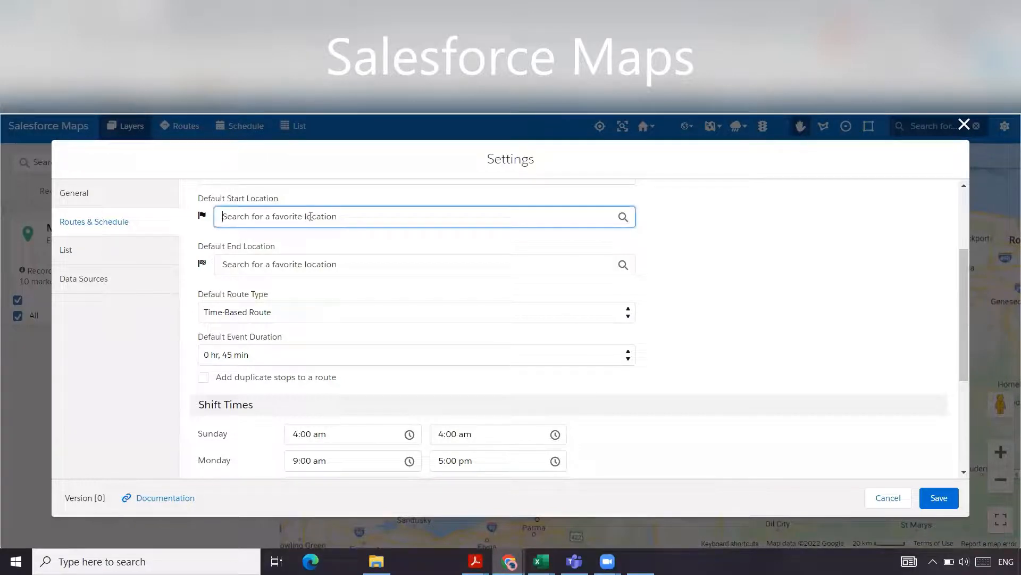
text(hom)
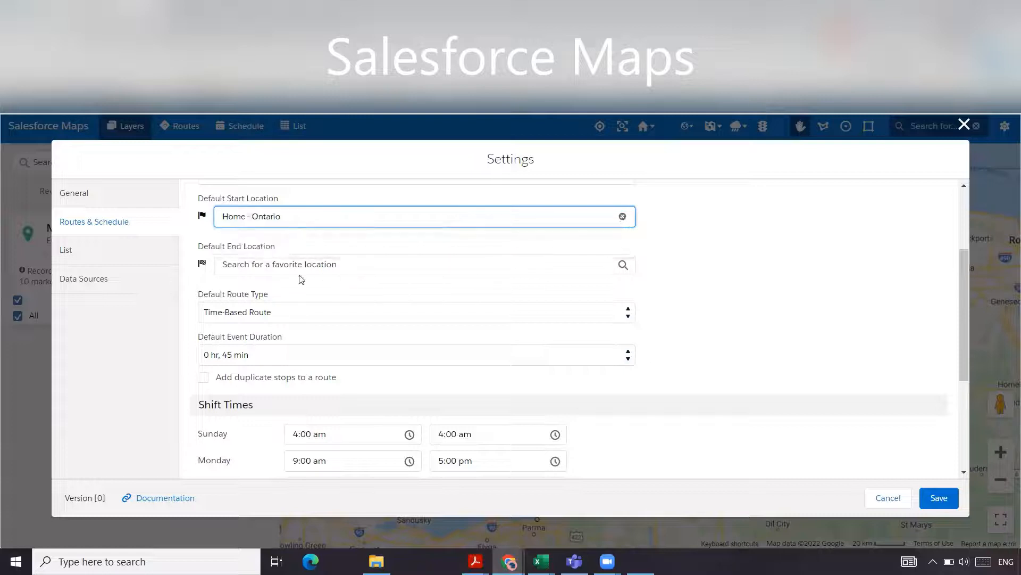
text(ho)
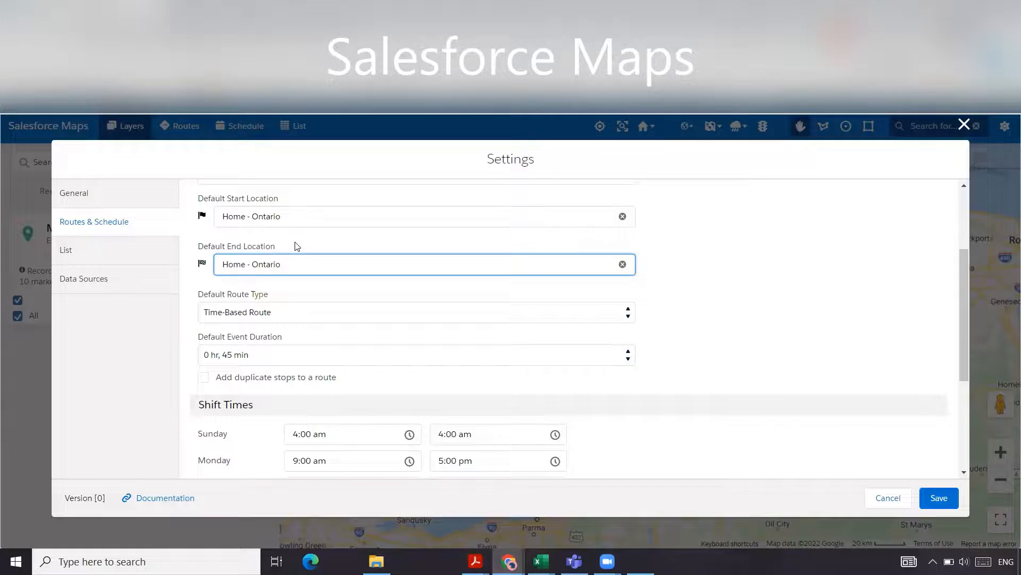
scroll(down, 3)
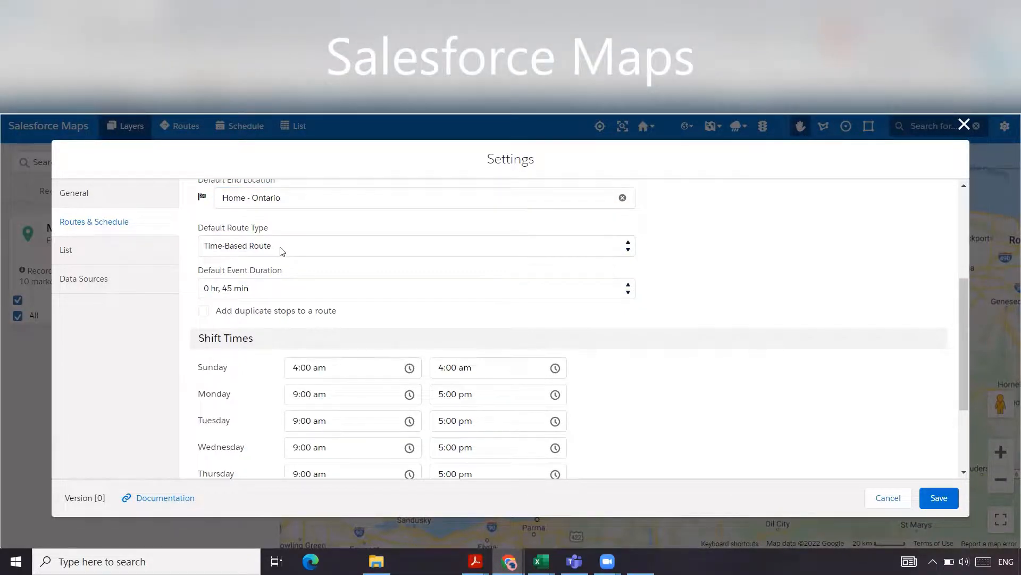
Step: Select Time-Based Route as the default route type and scroll to the weekly shift times
click(416, 245)
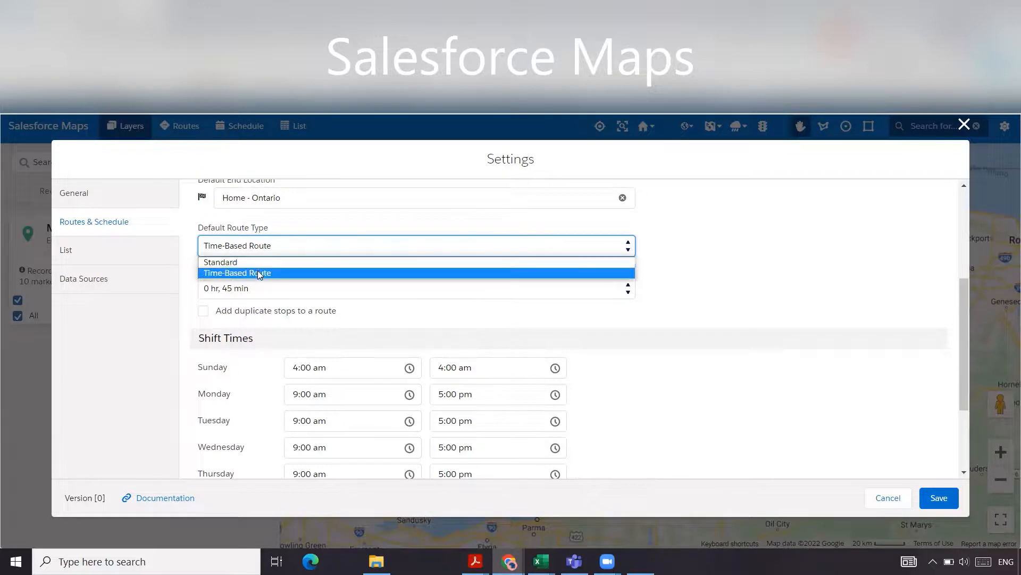
mouse_move(263, 282)
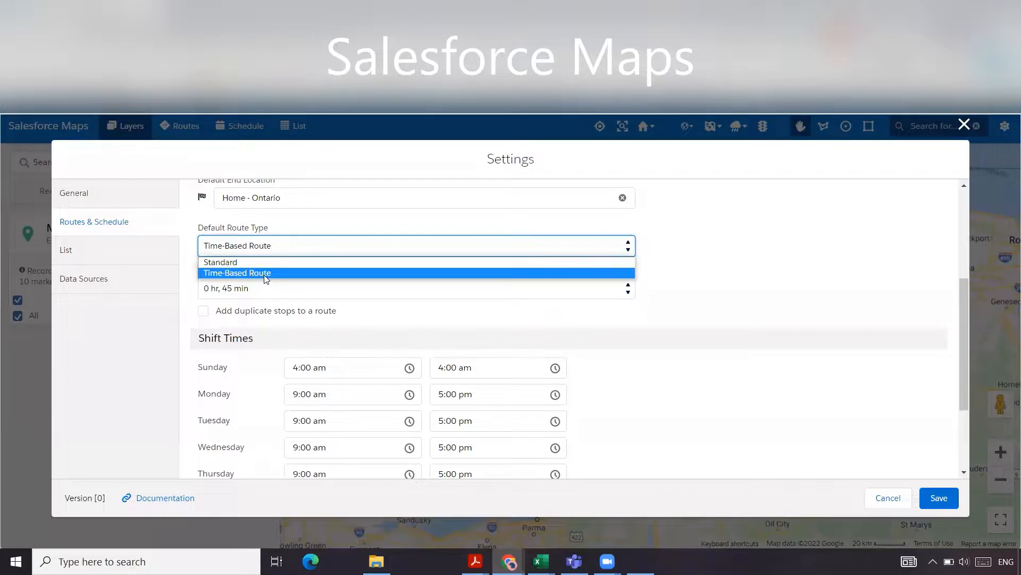
click(236, 272)
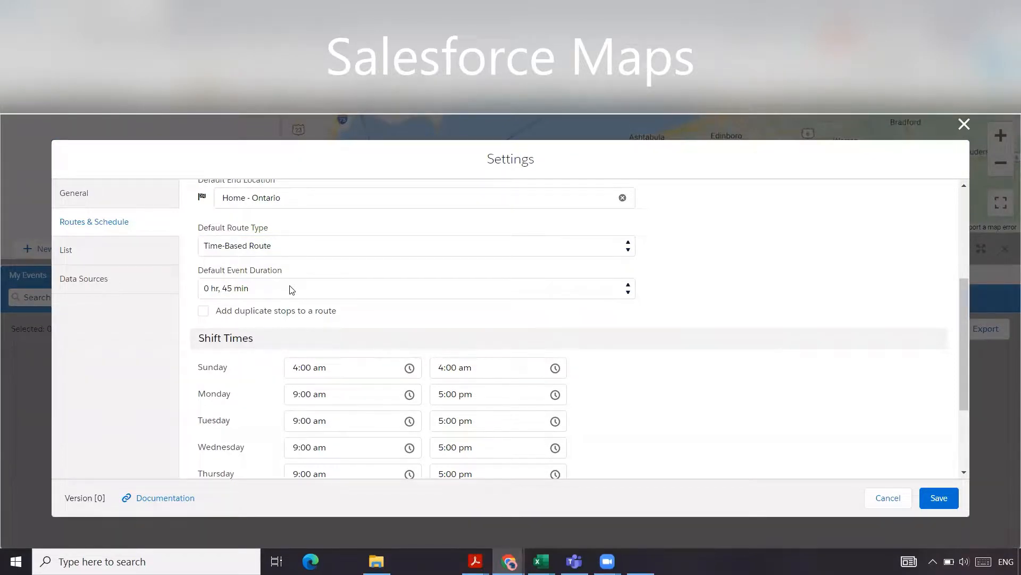
click(415, 288)
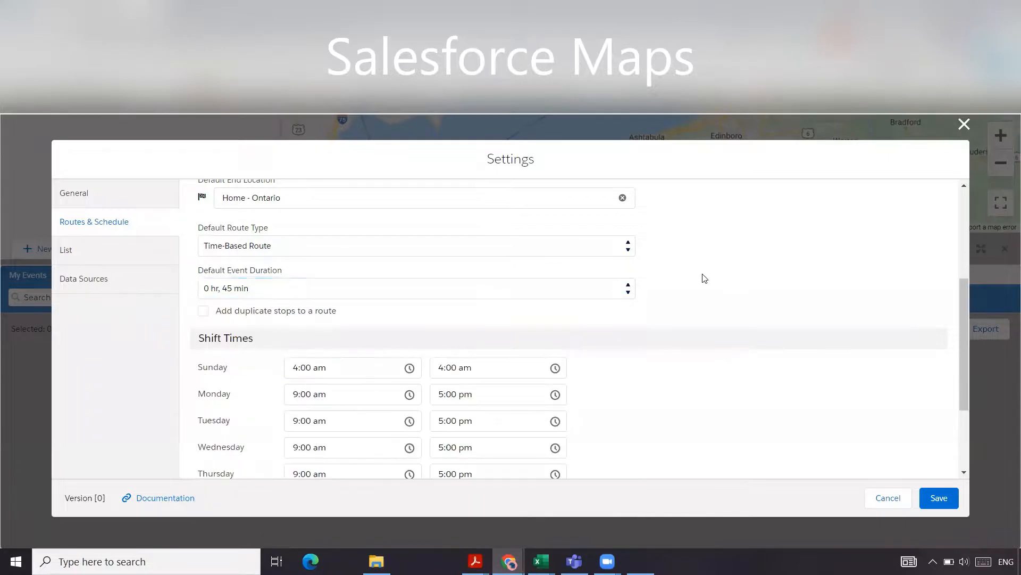
scroll(down, 3)
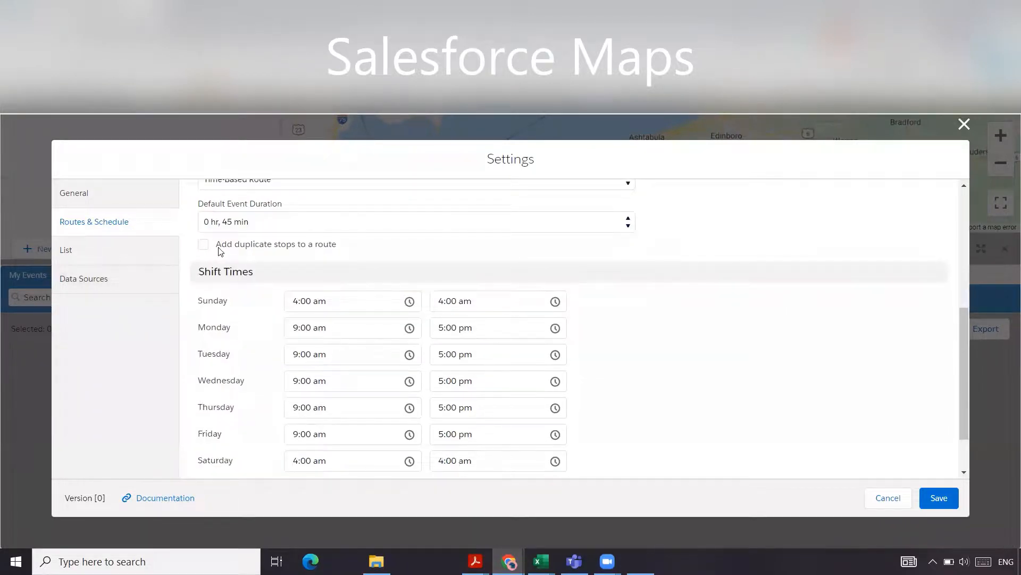
click(203, 244)
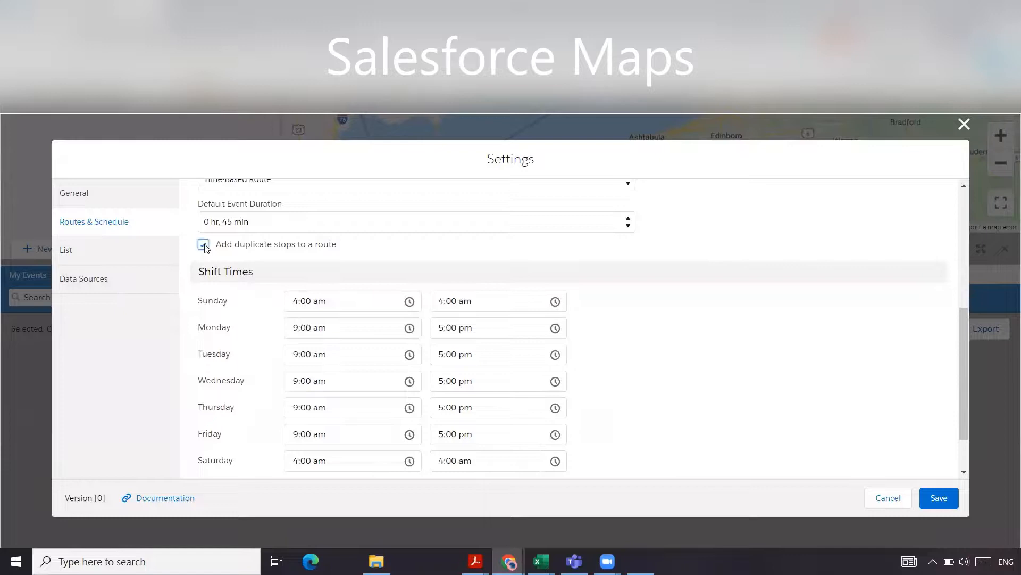
click(204, 244)
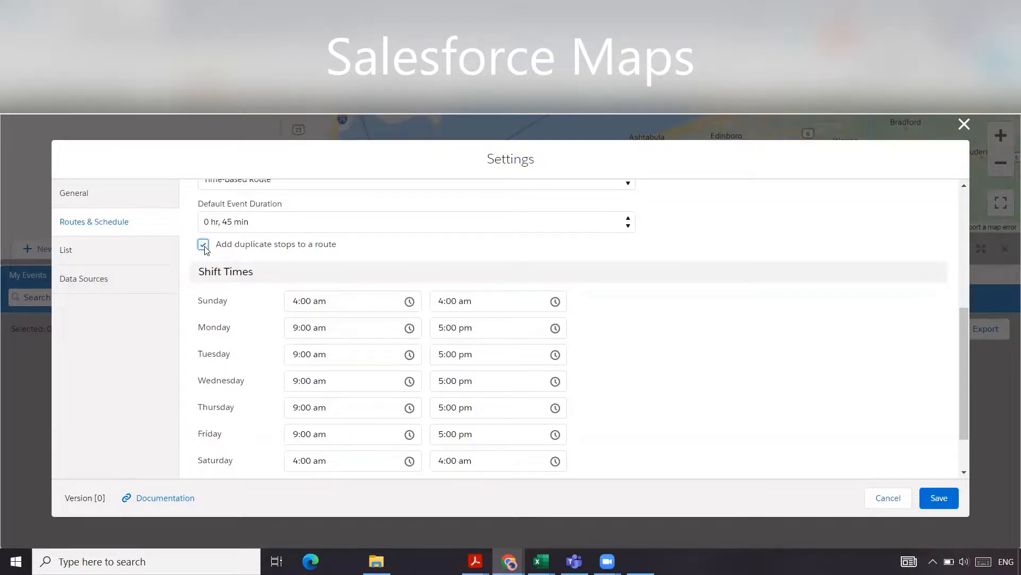
click(204, 244)
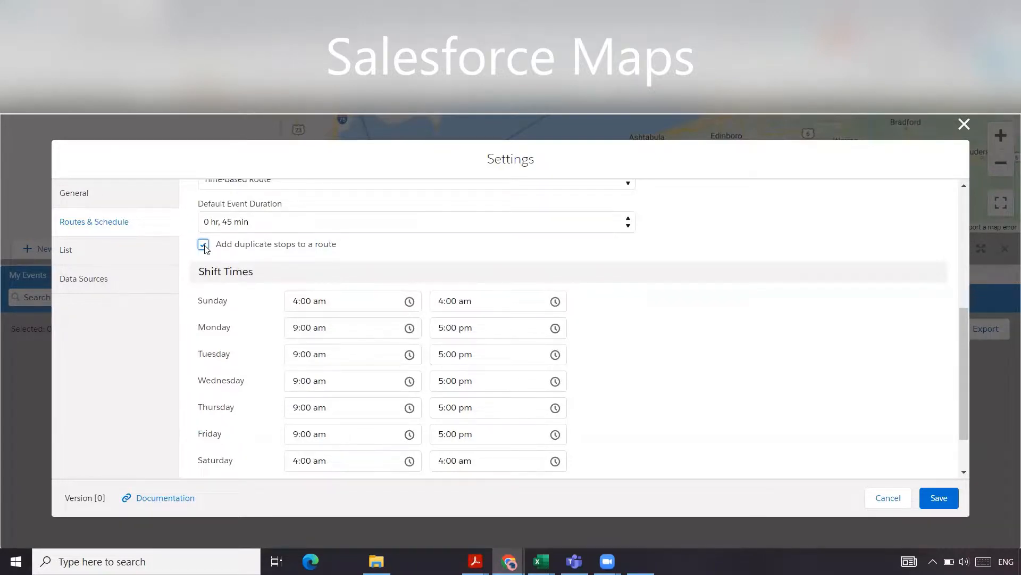
click(203, 244)
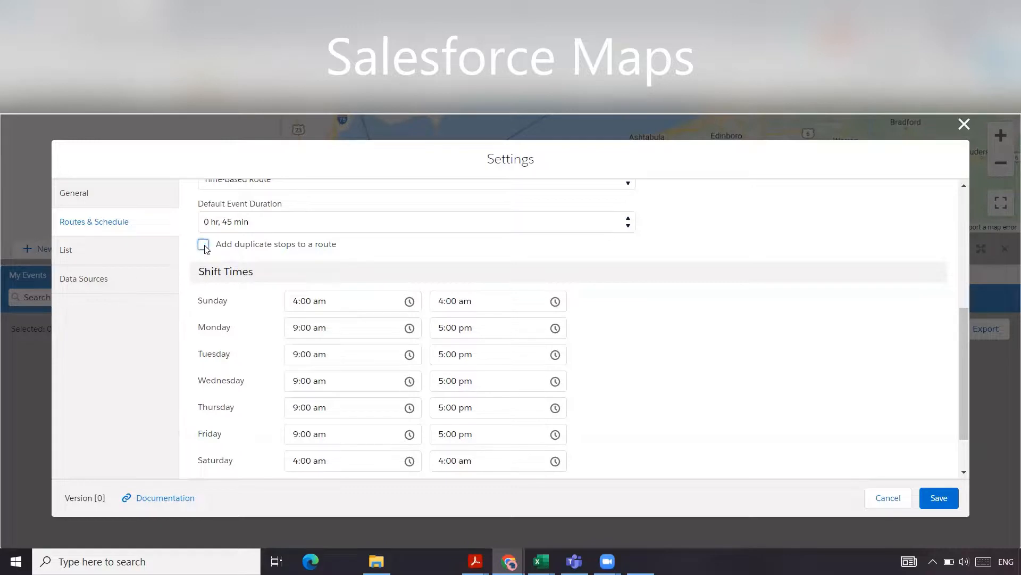
scroll(down, 3)
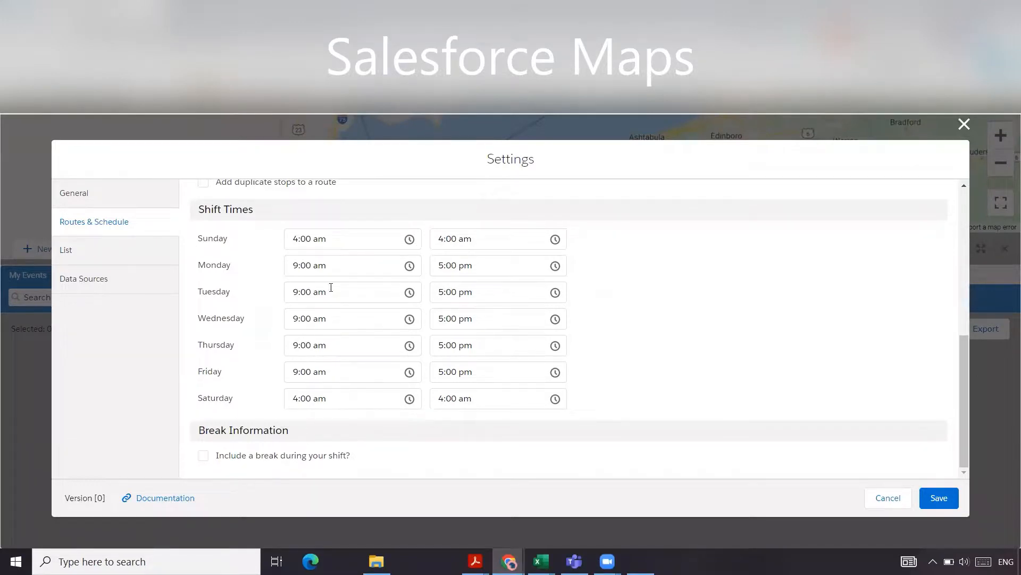
mouse_move(491, 292)
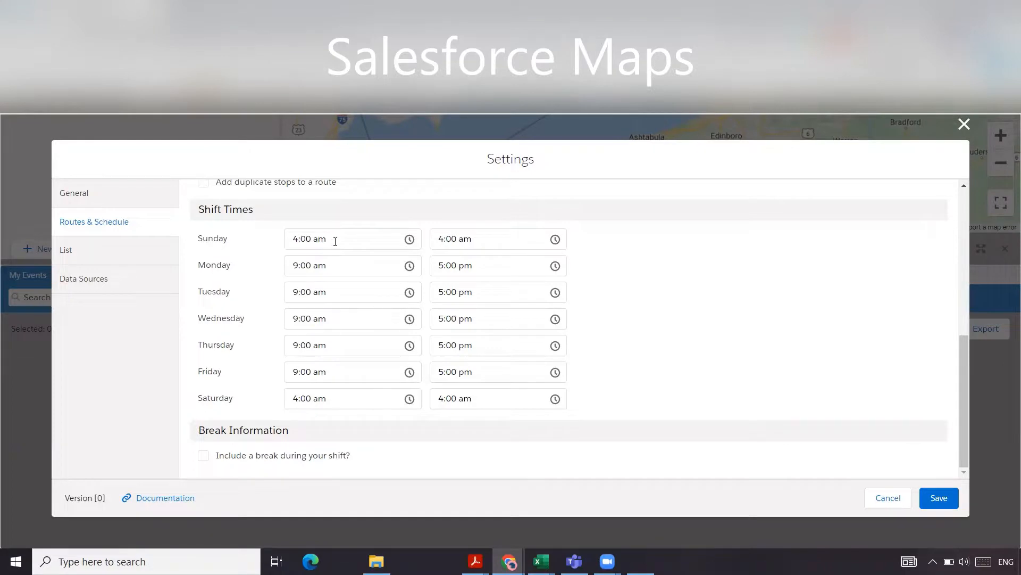
click(334, 239)
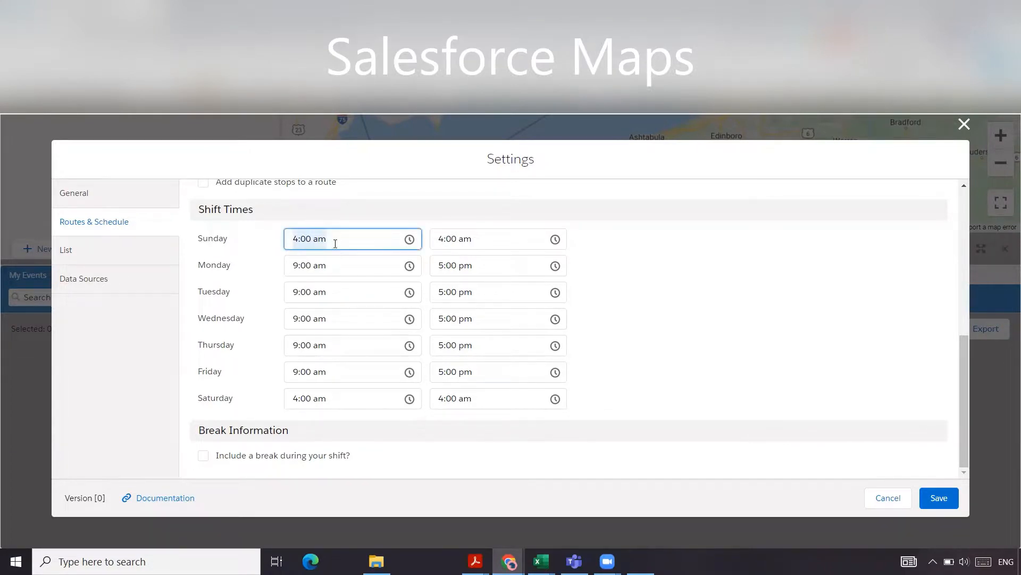
mouse_move(312, 281)
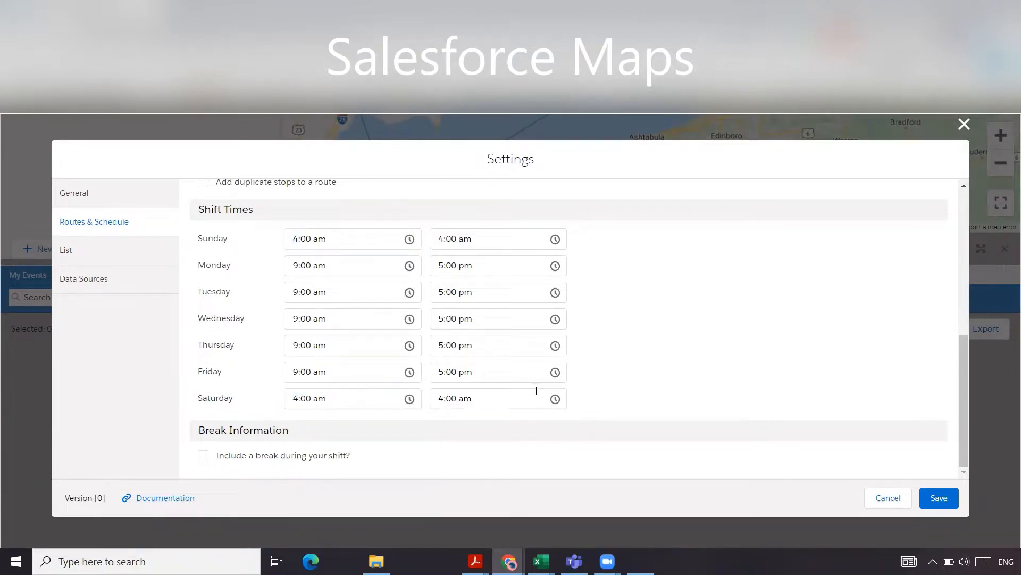
mouse_move(660, 311)
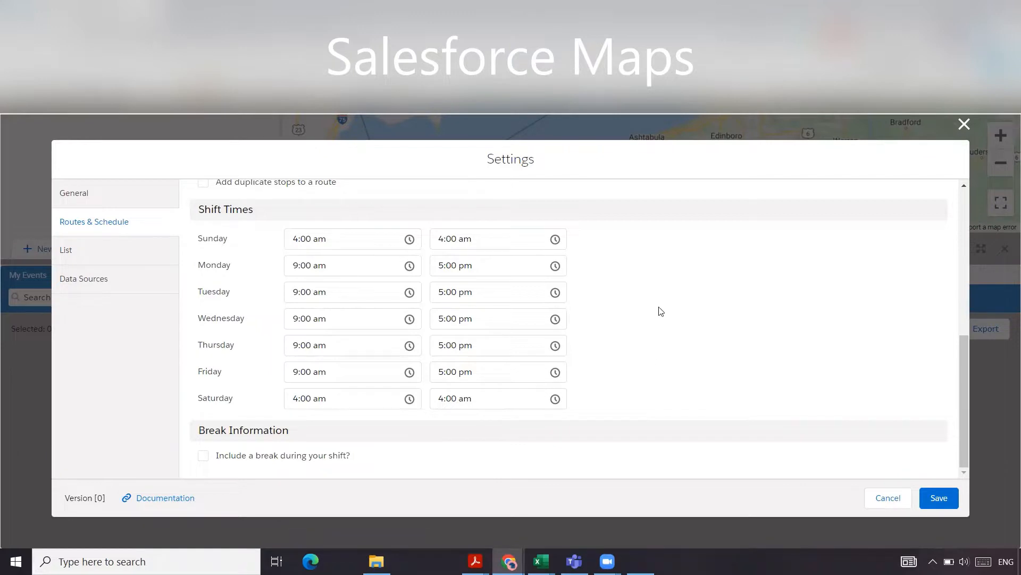
mouse_move(665, 316)
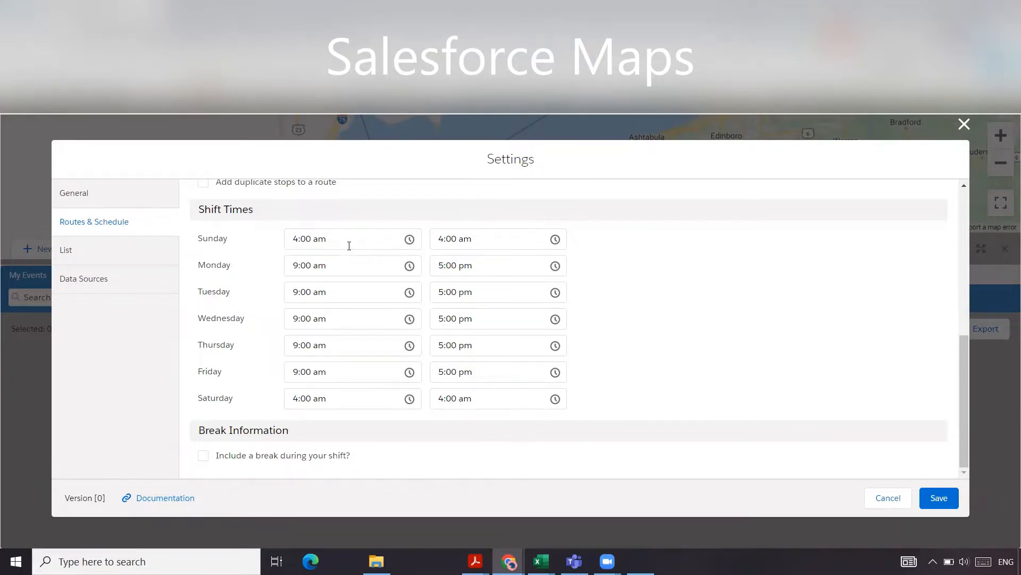
mouse_move(642, 296)
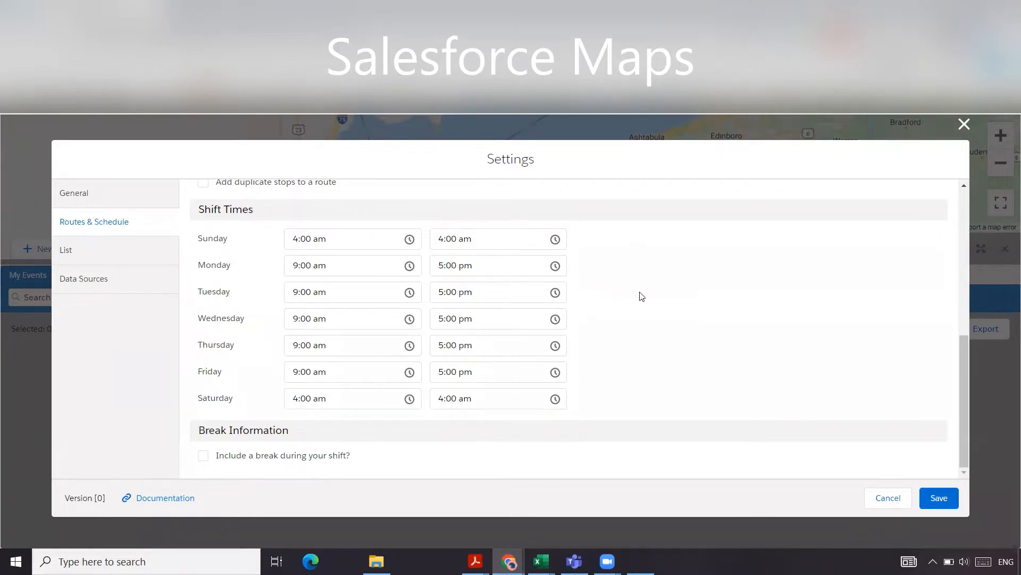
mouse_move(364, 434)
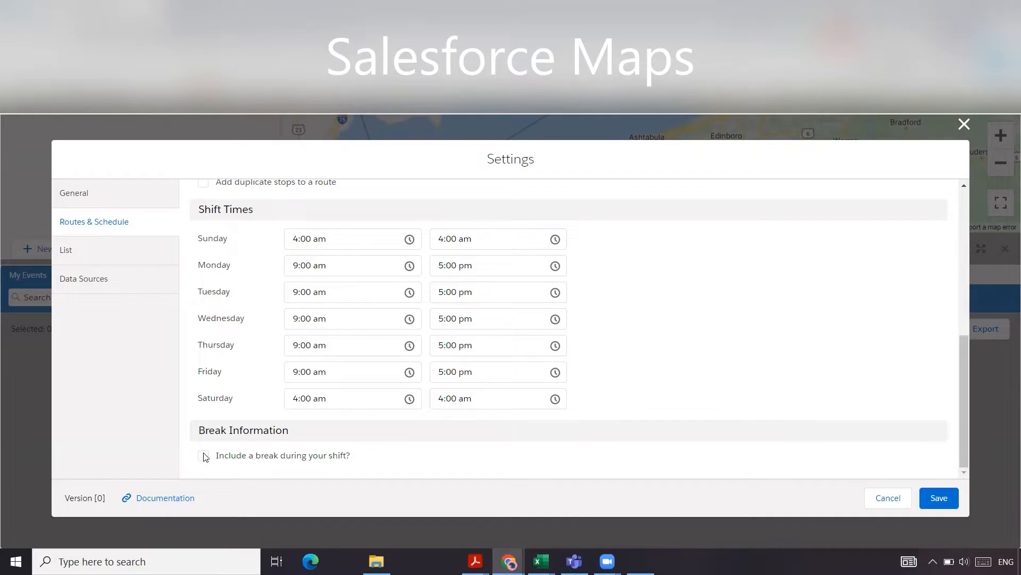
Step: Tick then untick the shift break option, leaving no break, and save the settings
click(203, 455)
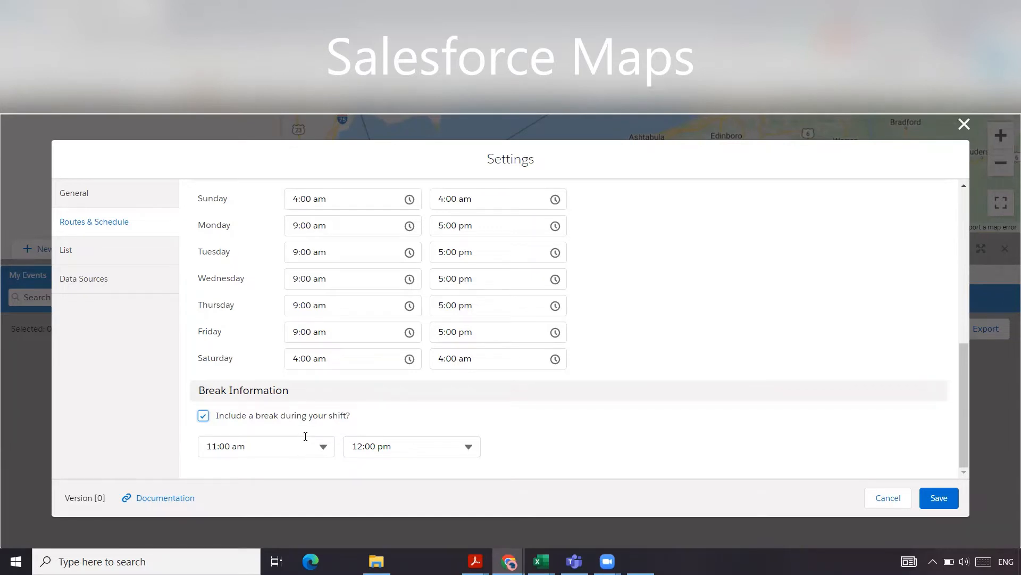
mouse_move(440, 454)
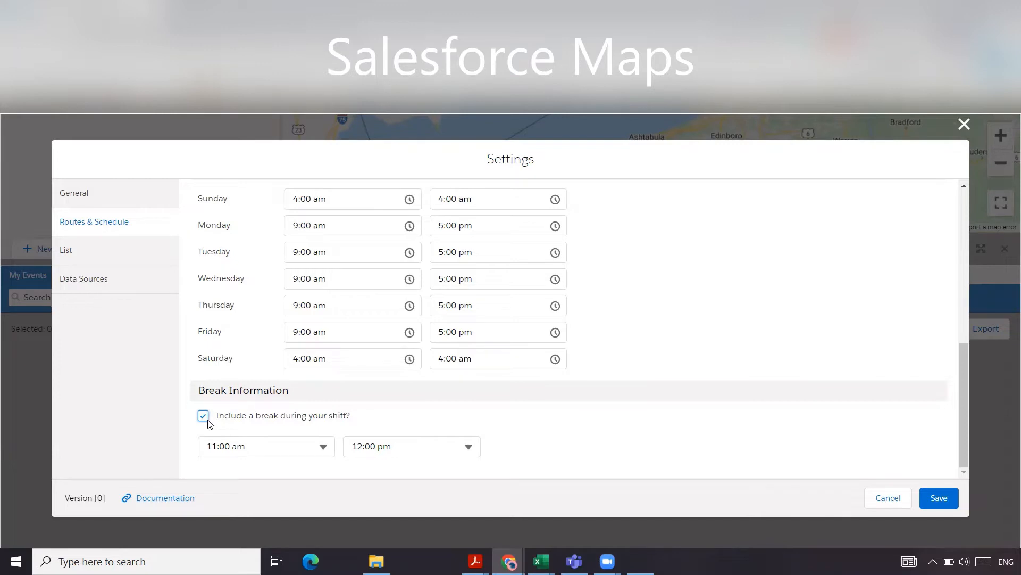
click(203, 415)
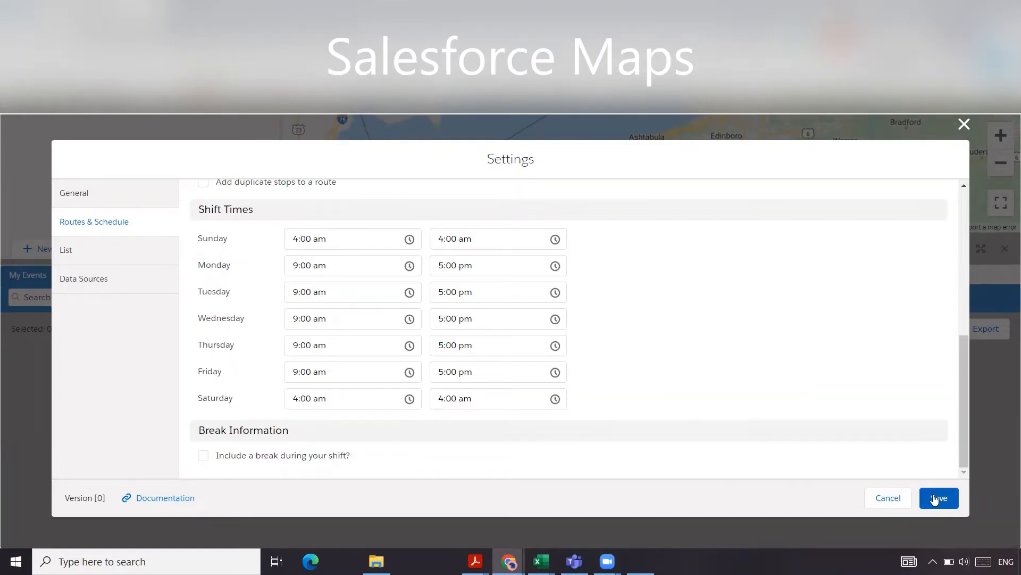
click(939, 498)
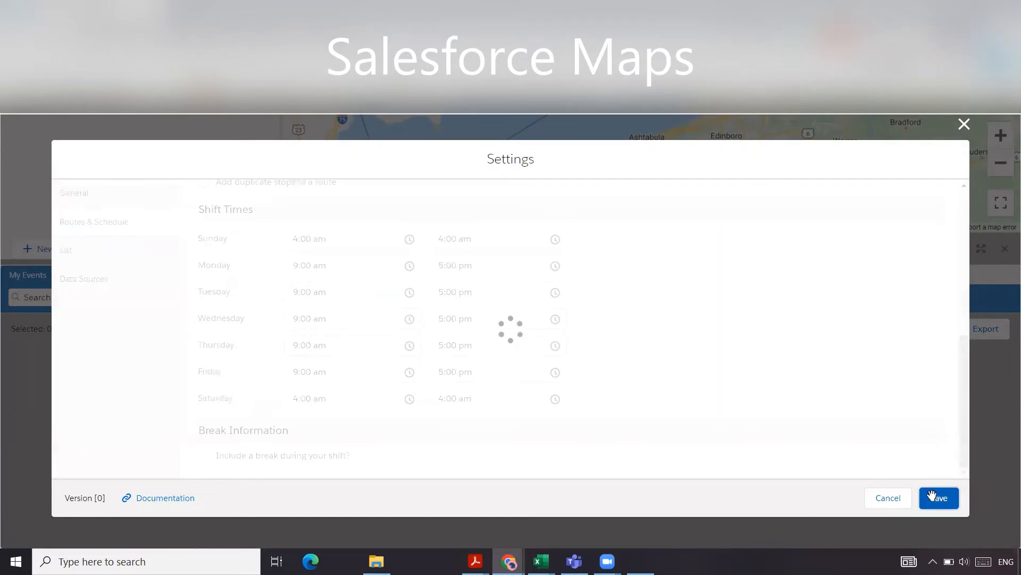
click(938, 497)
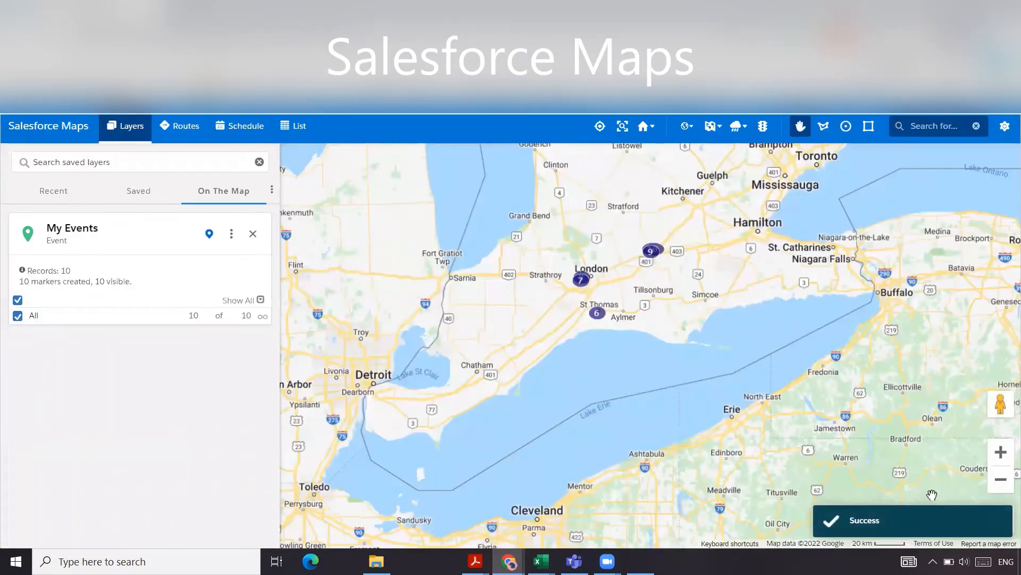